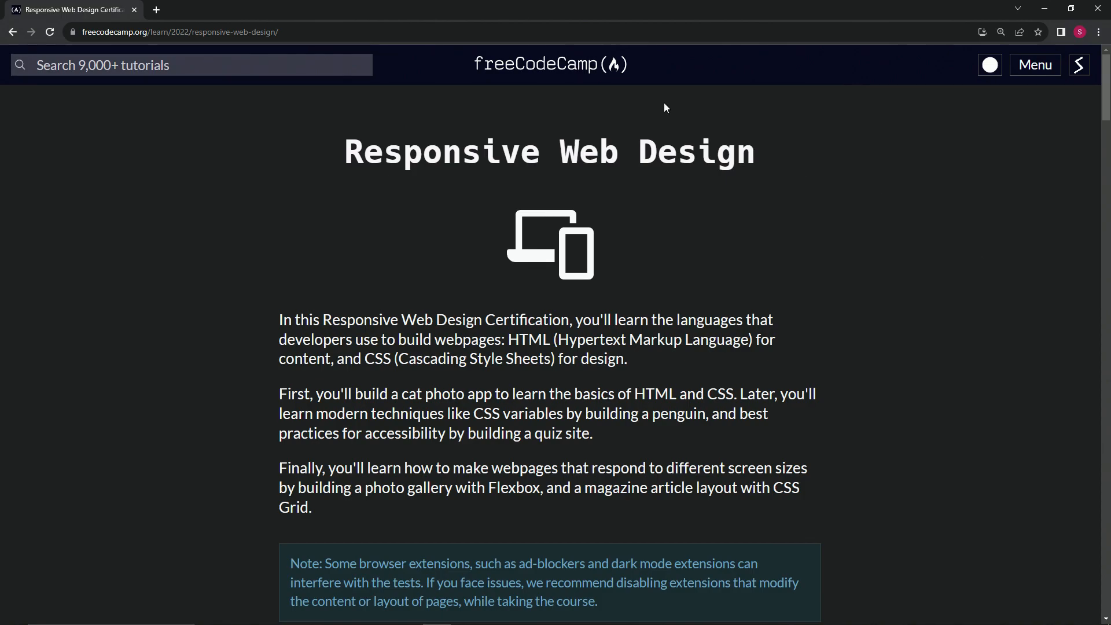
{"action": "mouse_move", "coordinate": [559, 175]}
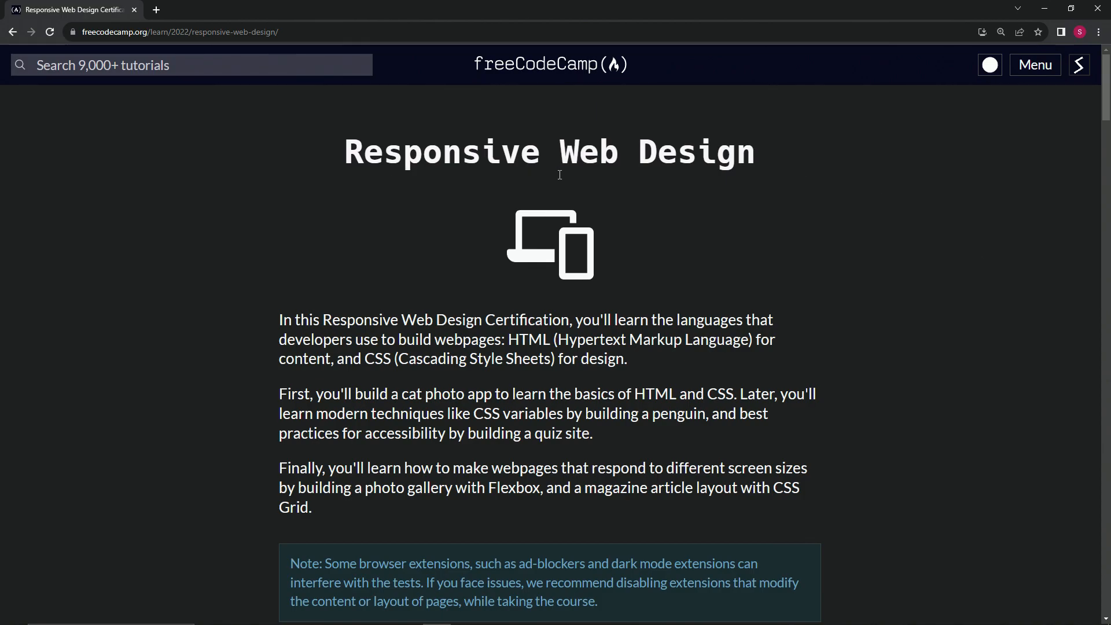
Step: Scroll the Responsive Web Design course list down toward the Cat Painting course row
{"action": "scroll", "scroll_direction": "down", "scroll_amount": 3}
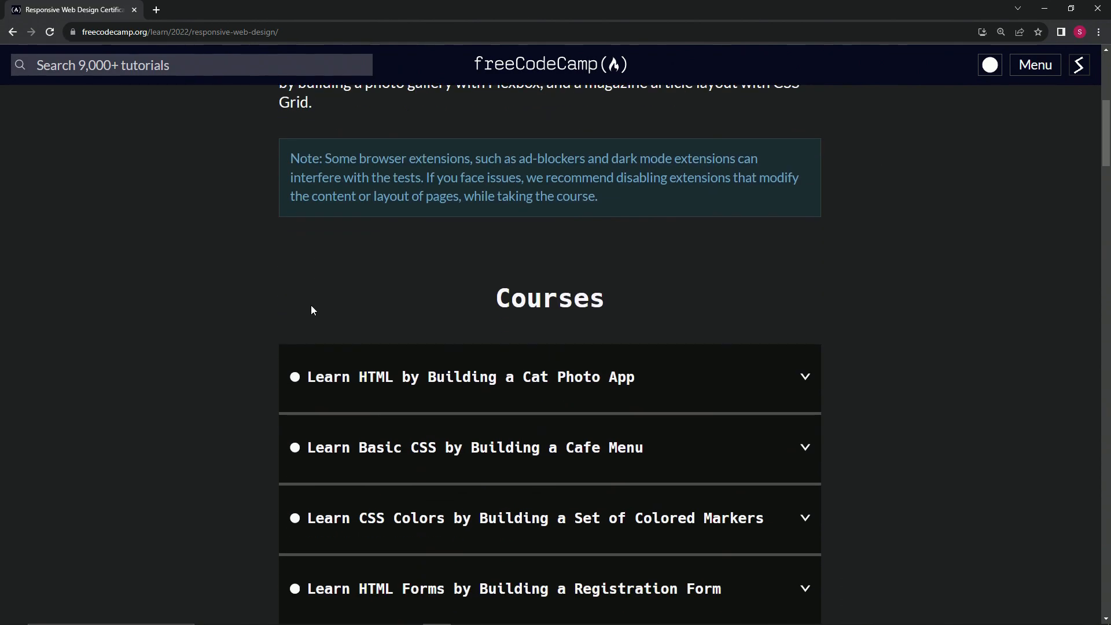
{"action": "scroll", "scroll_direction": "down", "scroll_amount": 3}
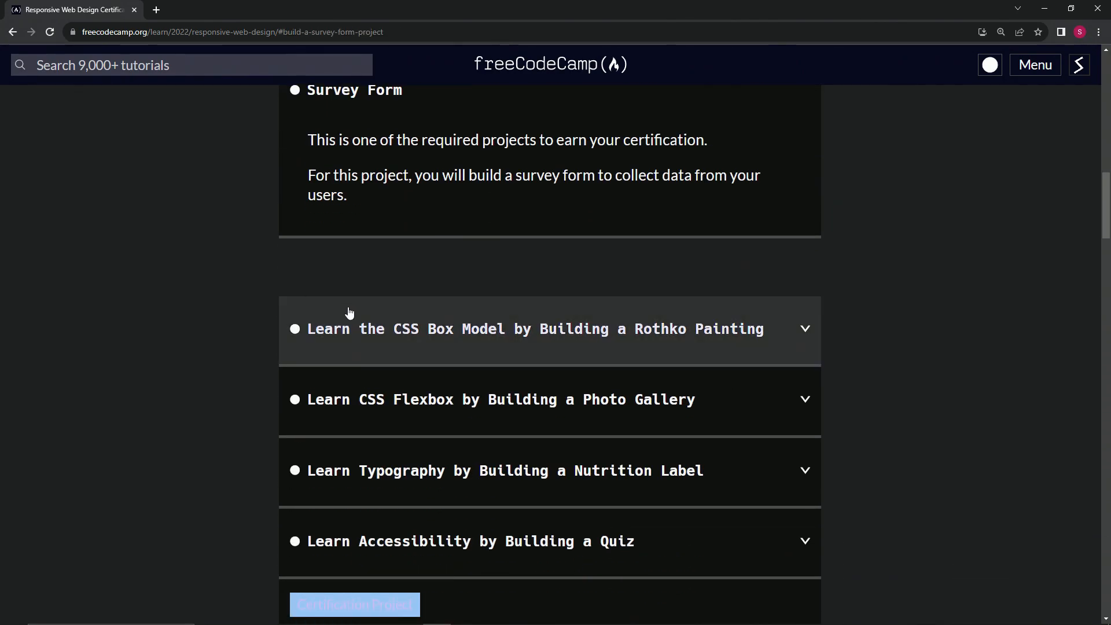
{"action": "scroll", "scroll_direction": "down", "scroll_amount": 3}
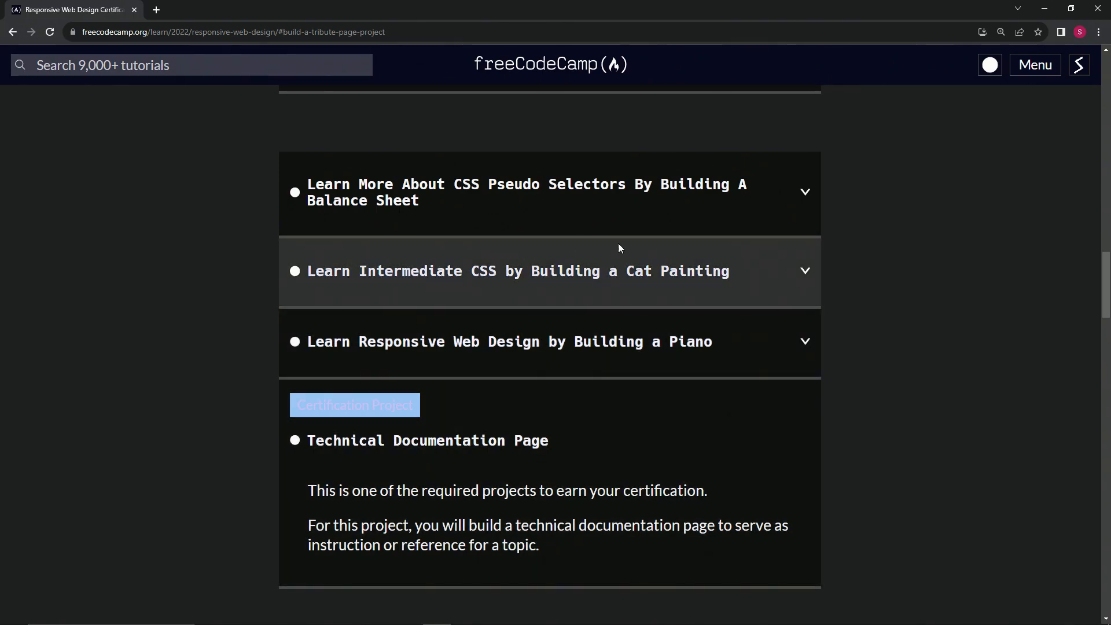
{"action": "mouse_move", "coordinate": [551, 305]}
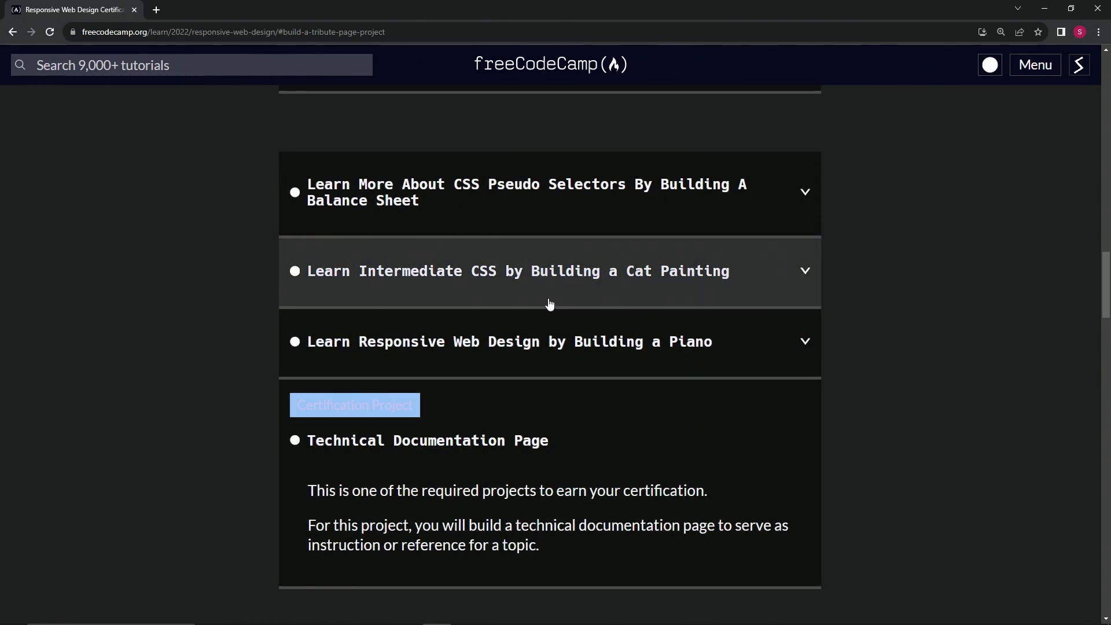
{"action": "mouse_move", "coordinate": [362, 283]}
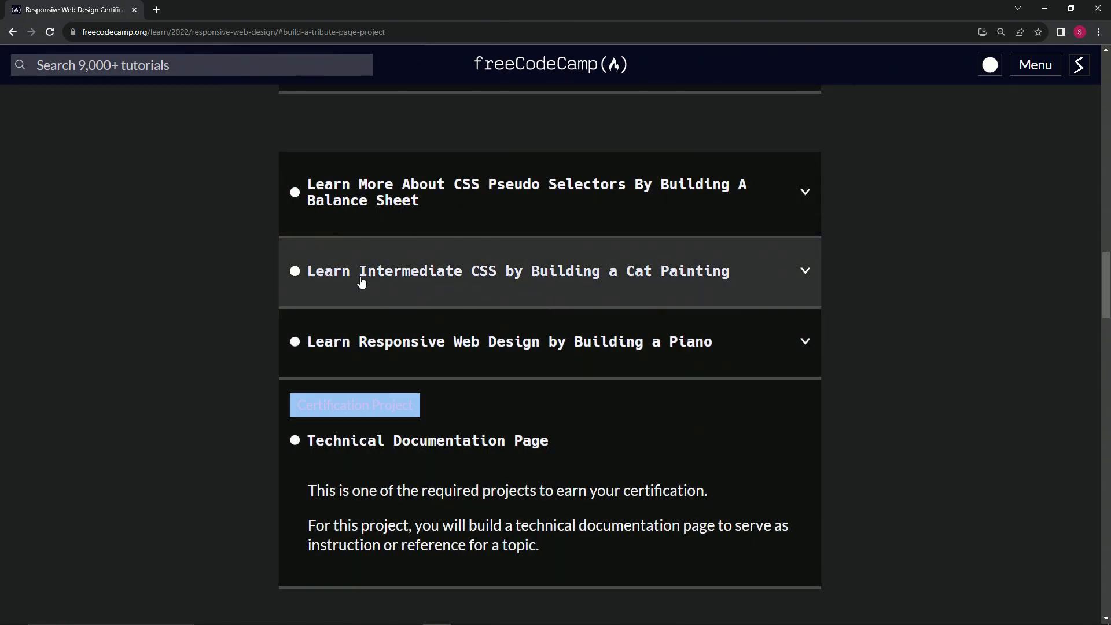
{"action": "mouse_move", "coordinate": [611, 277]}
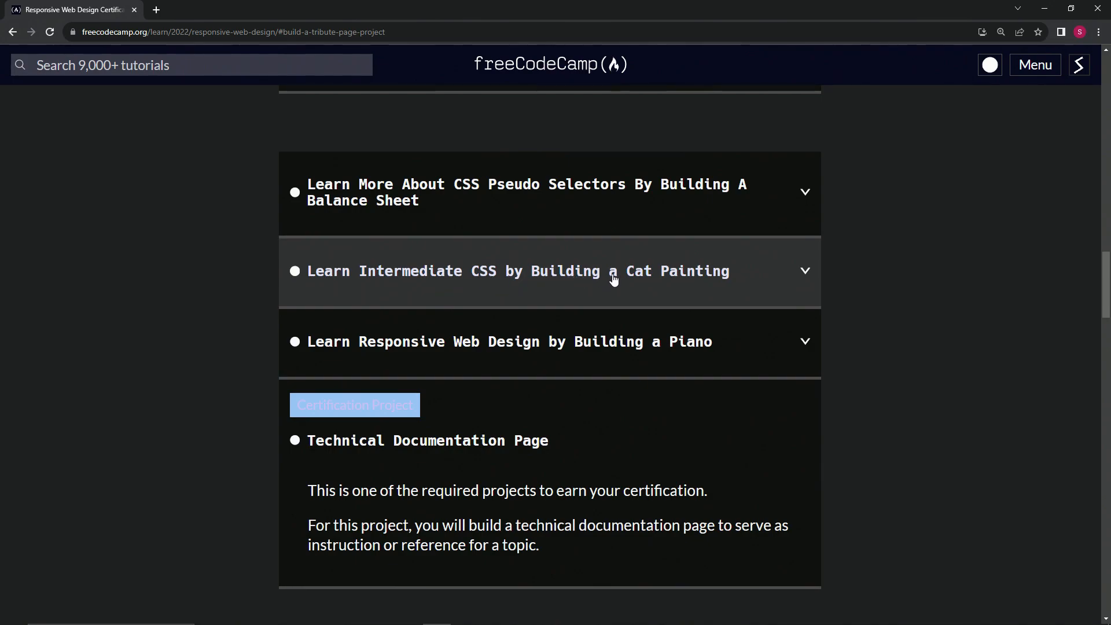
{"action": "mouse_move", "coordinate": [722, 280]}
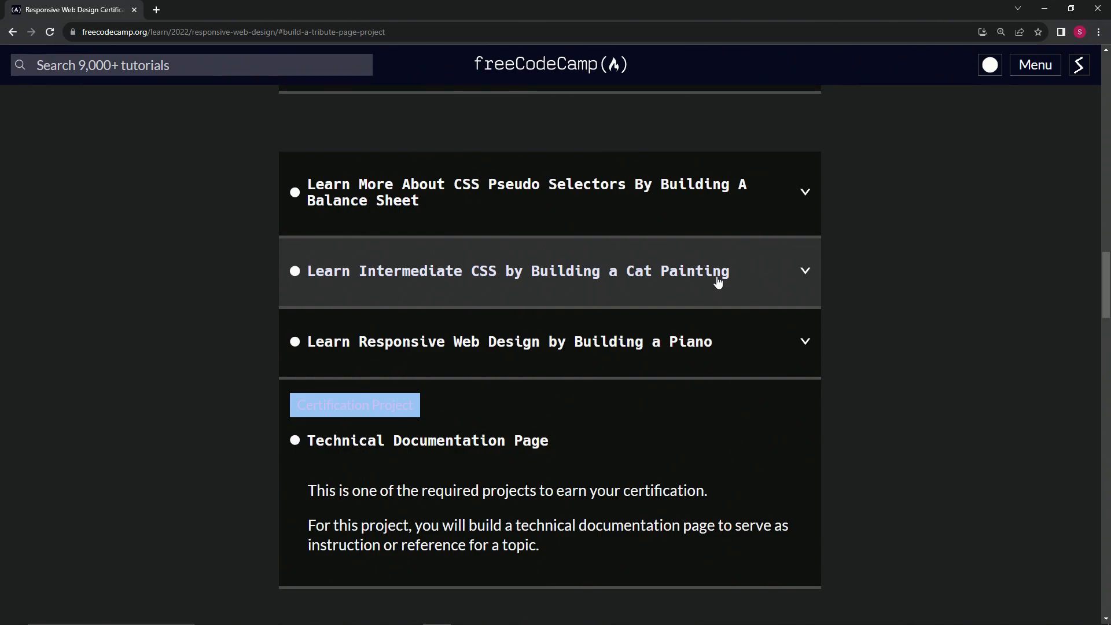
{"action": "mouse_move", "coordinate": [603, 277]}
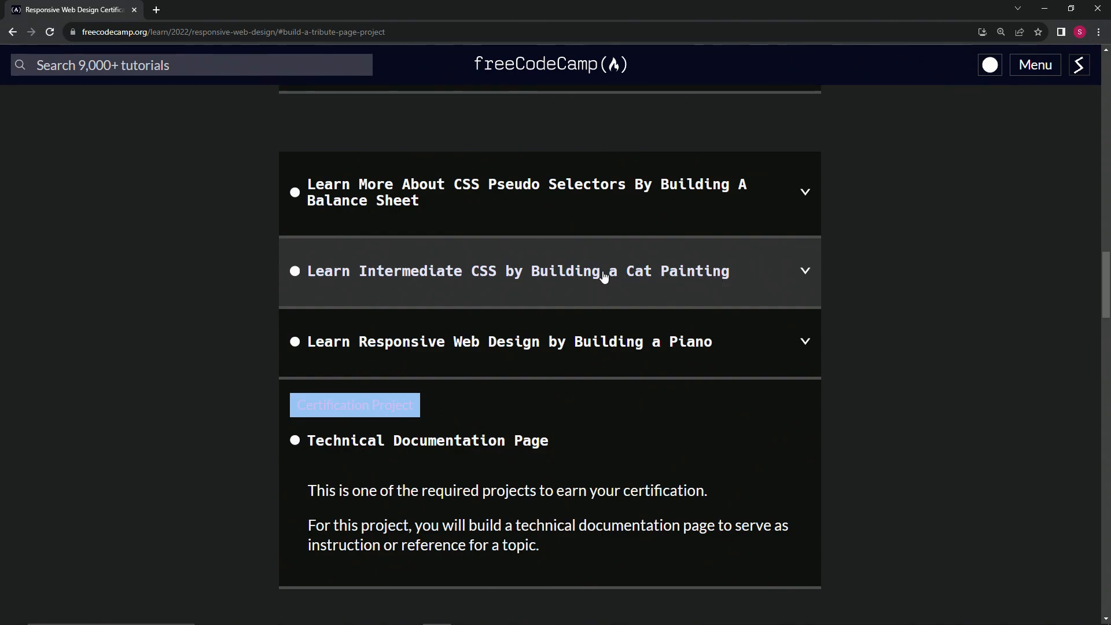
{"action": "mouse_move", "coordinate": [651, 282]}
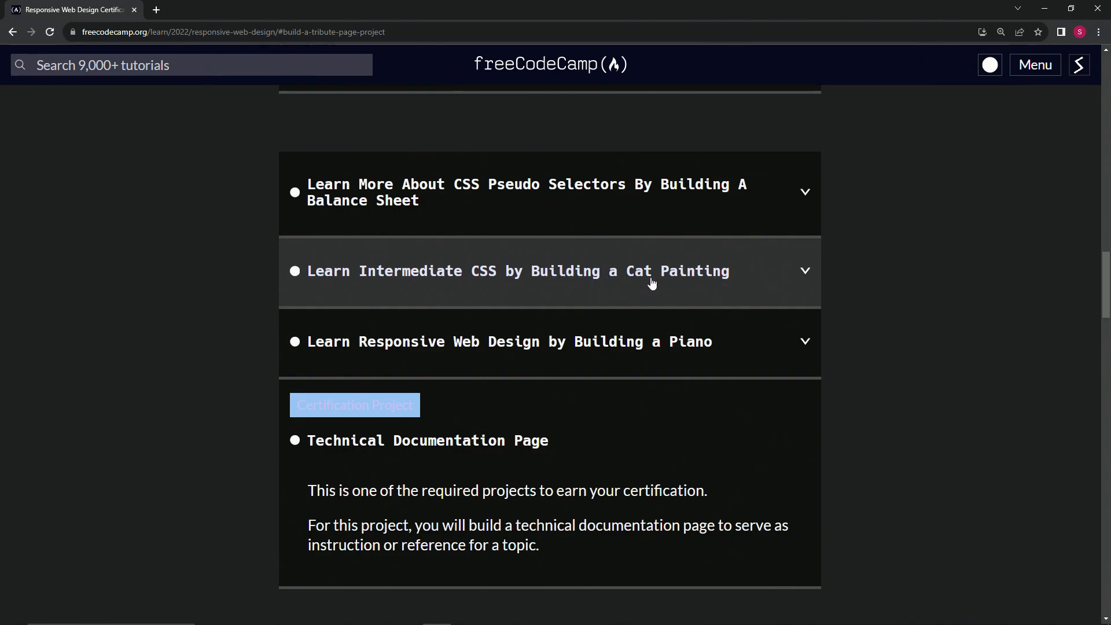
{"action": "scroll", "scroll_direction": "up", "scroll_amount": 3}
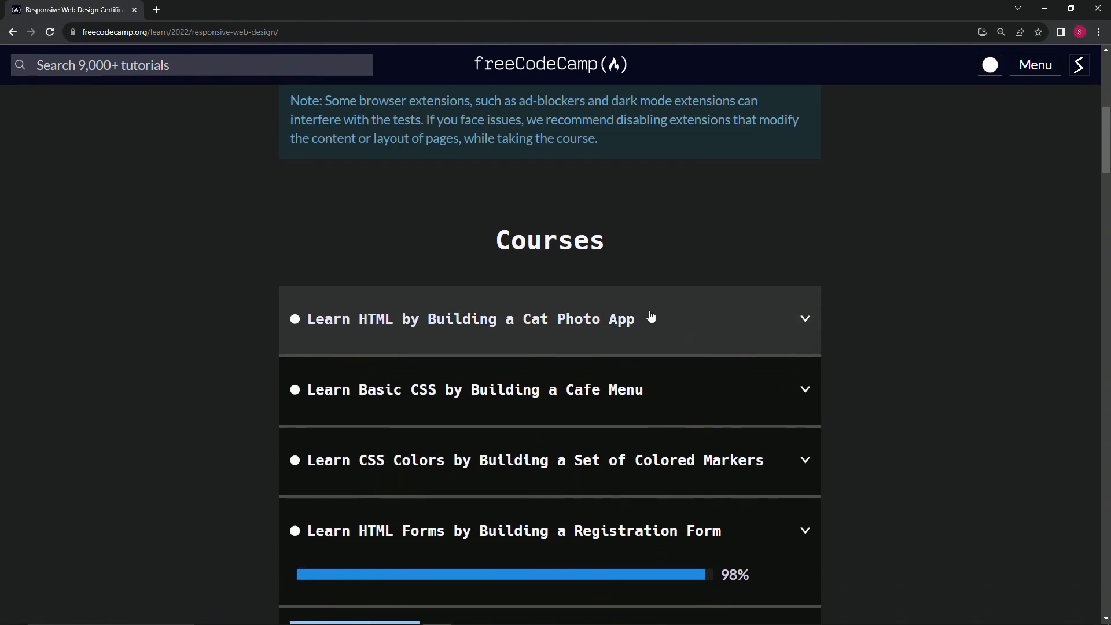
{"action": "scroll", "scroll_direction": "down", "scroll_amount": 3}
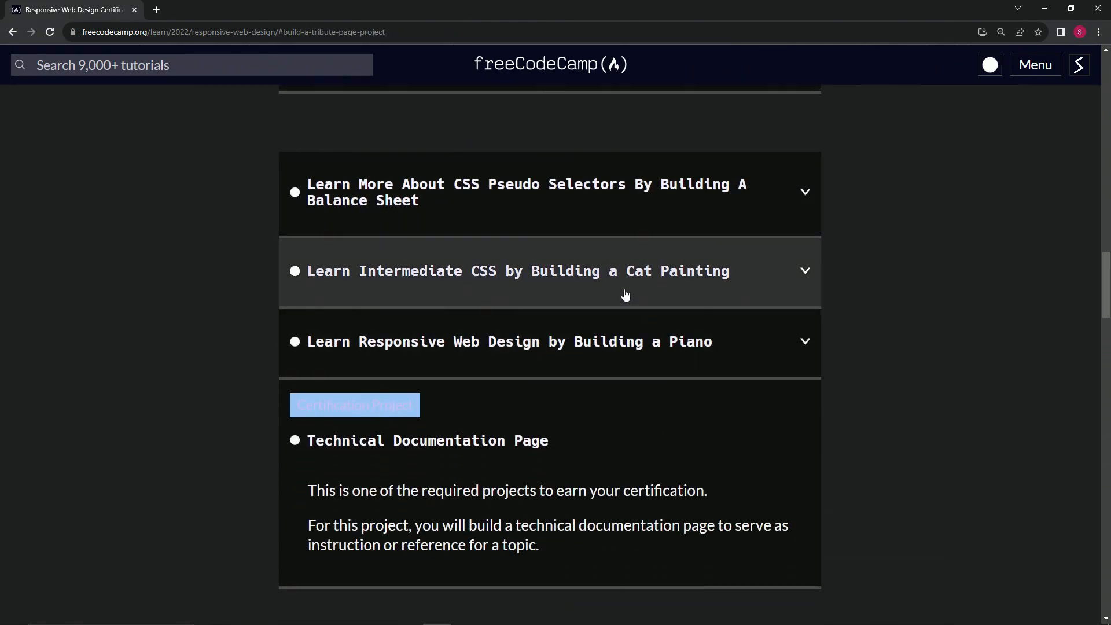
{"action": "mouse_move", "coordinate": [388, 276]}
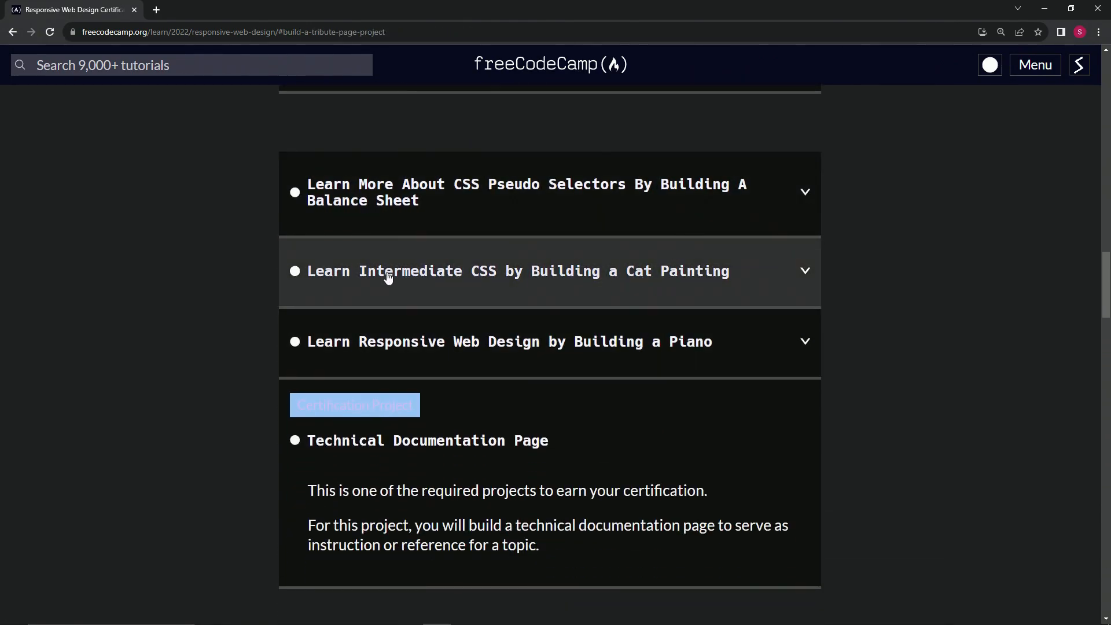
{"action": "mouse_move", "coordinate": [557, 280]}
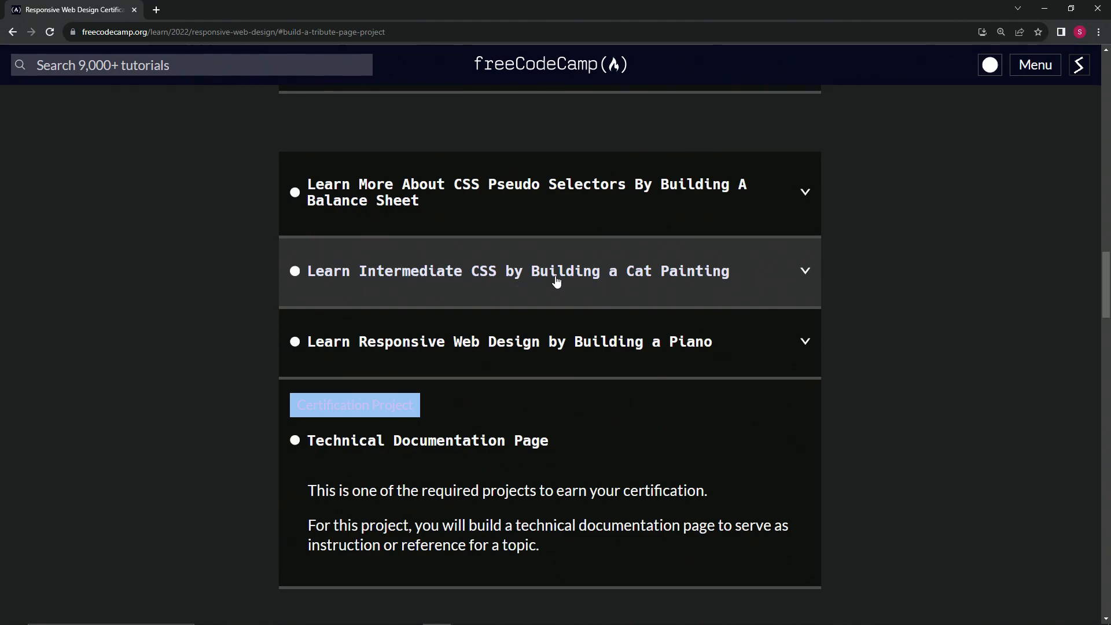
Step: Expand the Cat Painting course's 82-step list and select step 1
{"action": "left_click", "coordinate": [517, 271]}
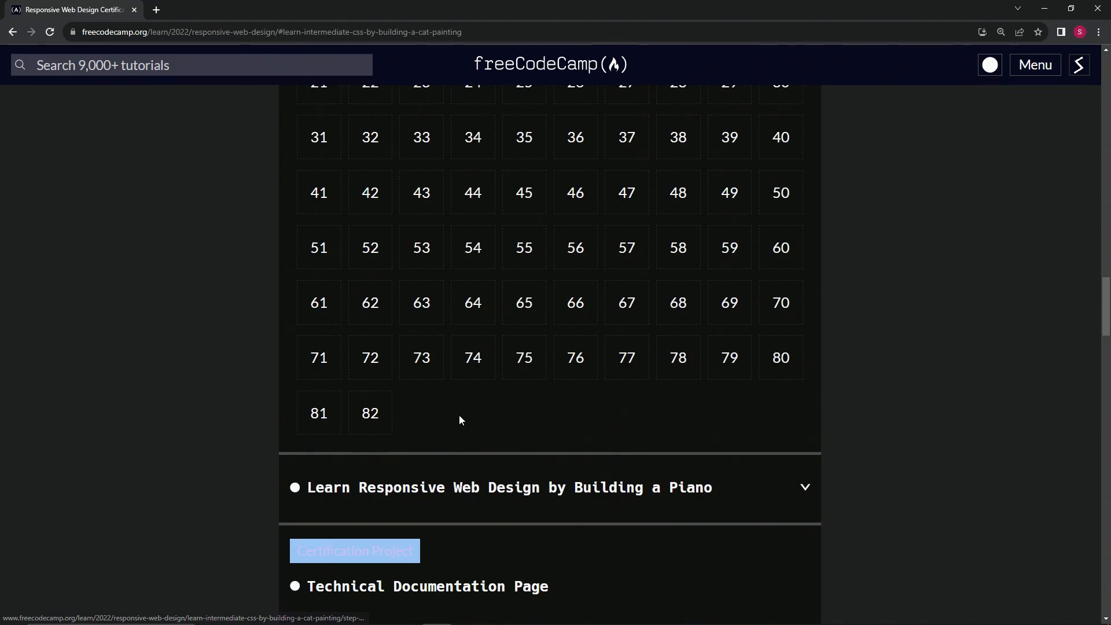
{"action": "scroll", "scroll_direction": "up", "scroll_amount": 3}
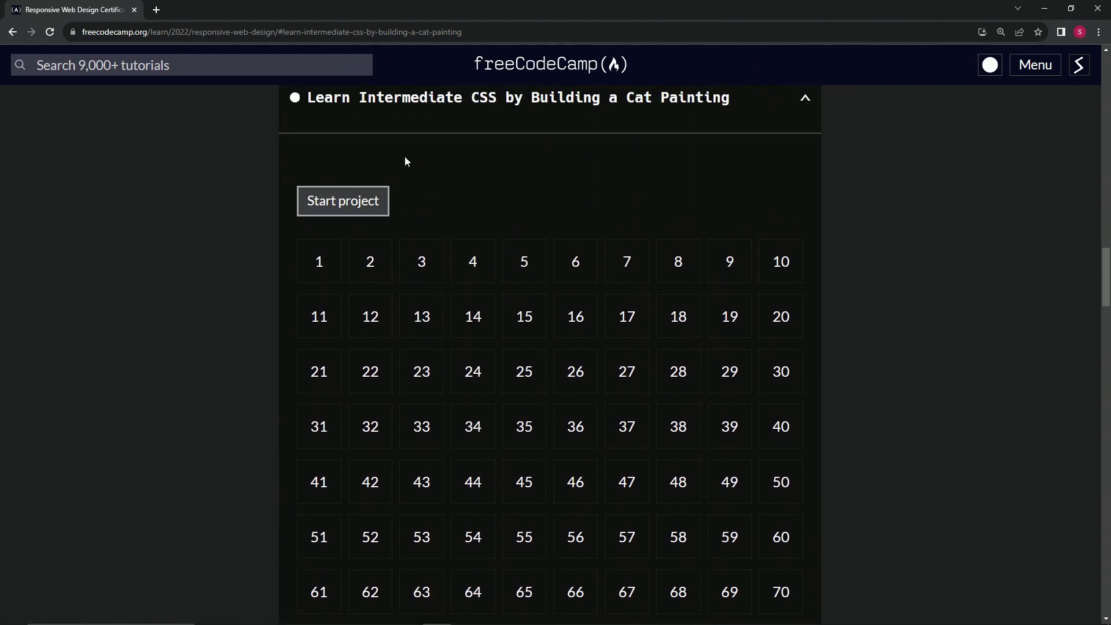
{"action": "mouse_move", "coordinate": [566, 153]}
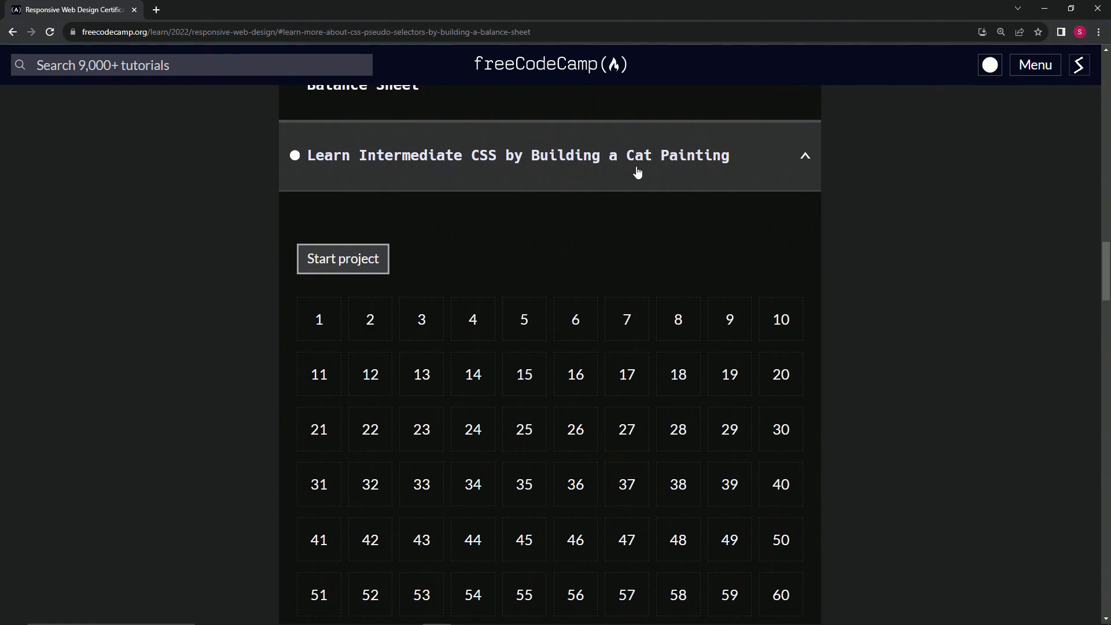
{"action": "mouse_move", "coordinate": [354, 179]}
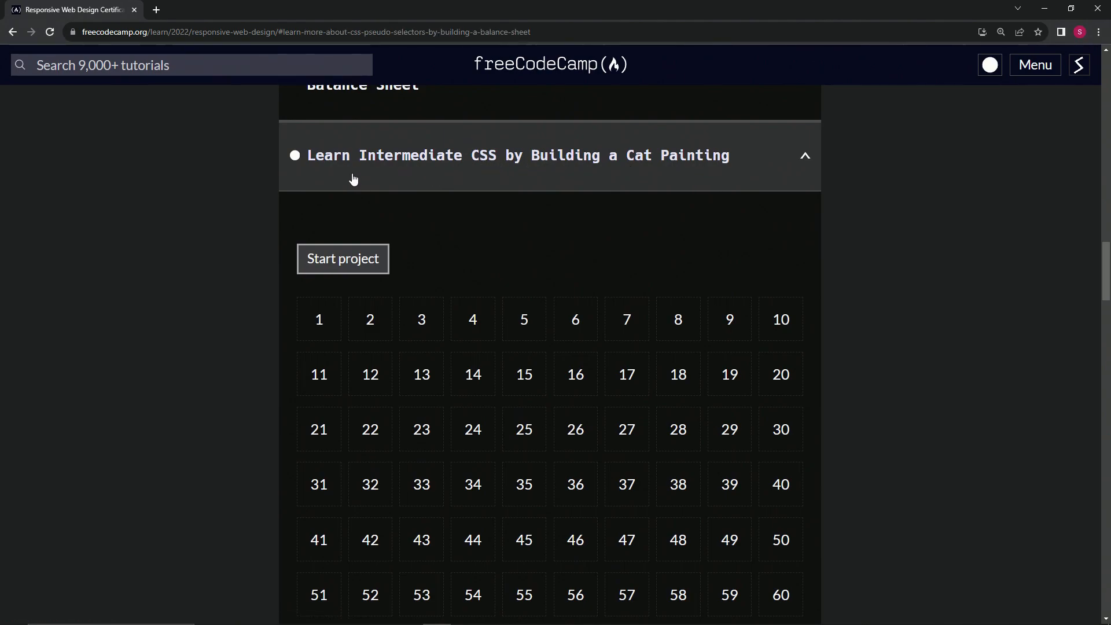
{"action": "mouse_move", "coordinate": [639, 175]}
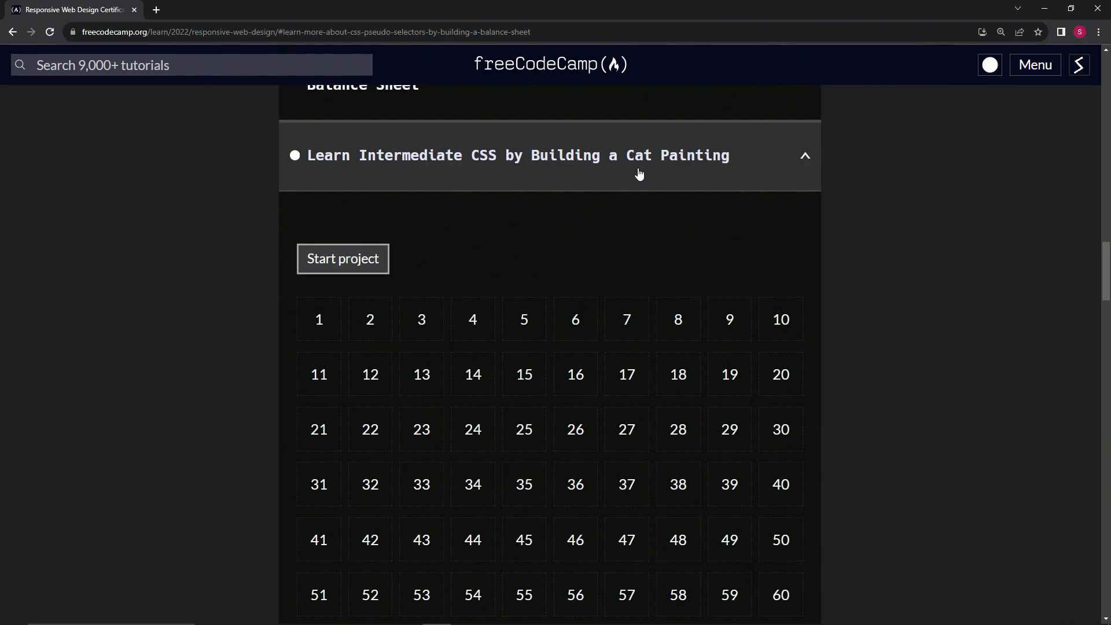
{"action": "mouse_move", "coordinate": [544, 222]}
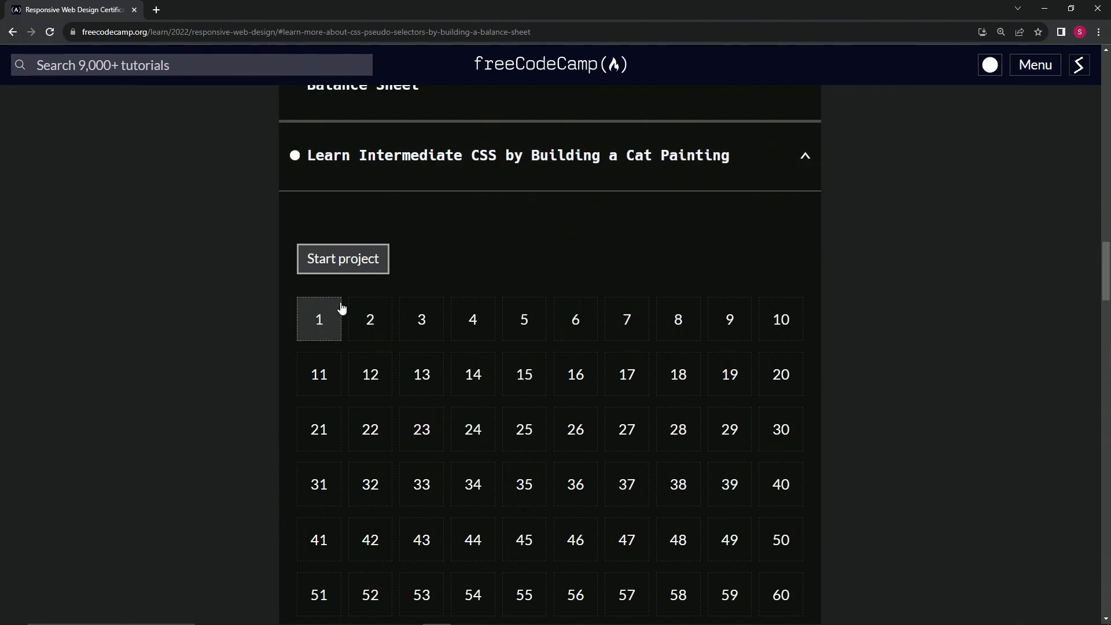
{"action": "left_click", "coordinate": [343, 258]}
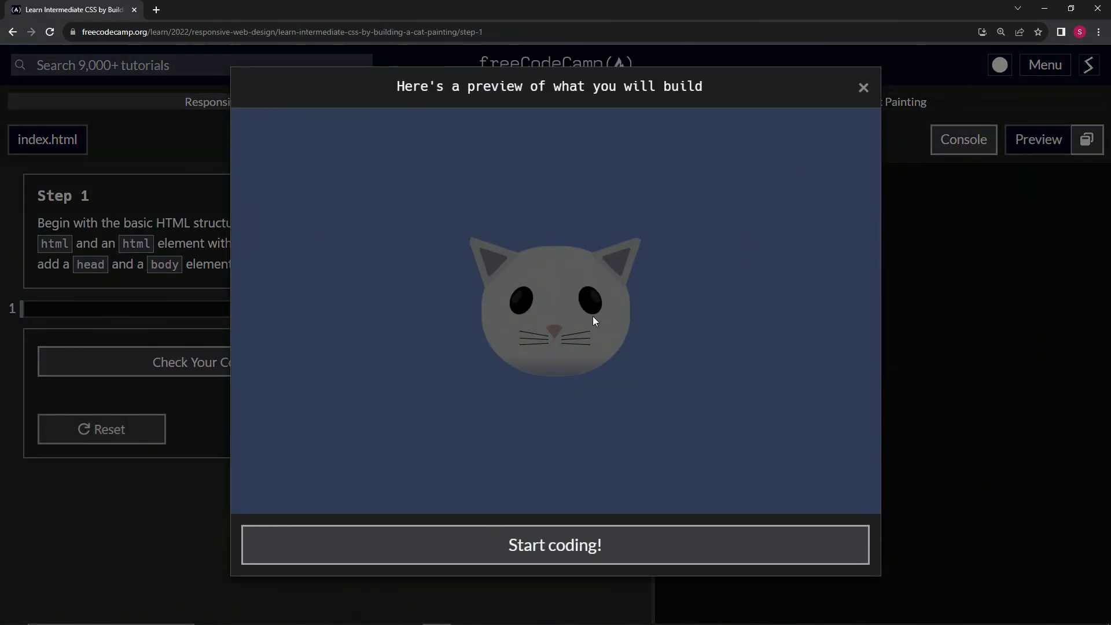
{"action": "mouse_move", "coordinate": [586, 338]}
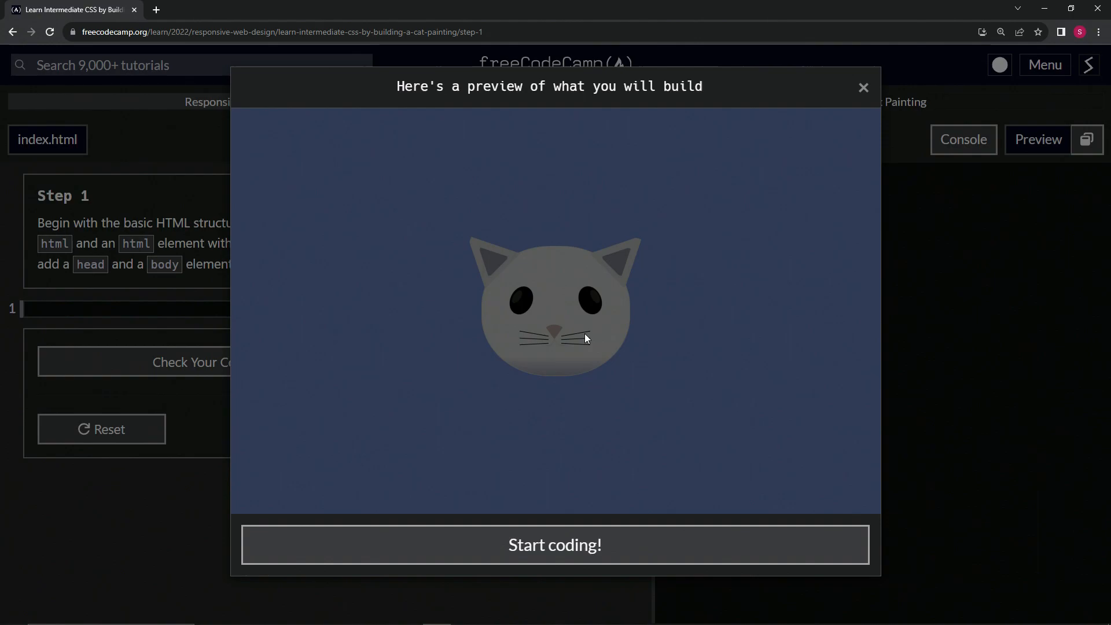
{"action": "mouse_move", "coordinate": [553, 389]}
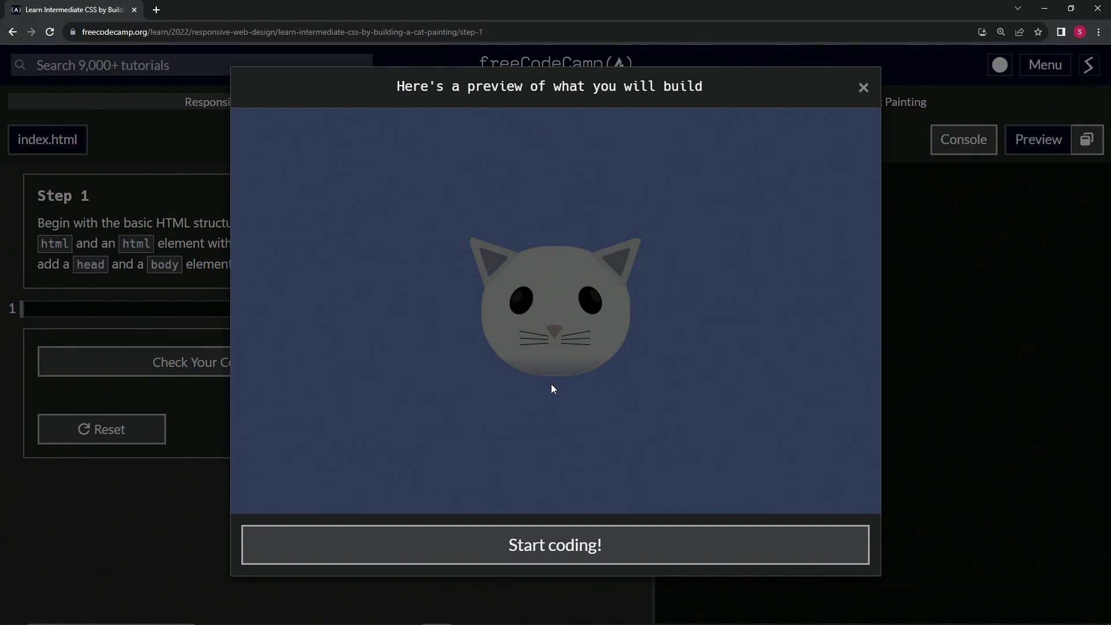
{"action": "mouse_move", "coordinate": [525, 375]}
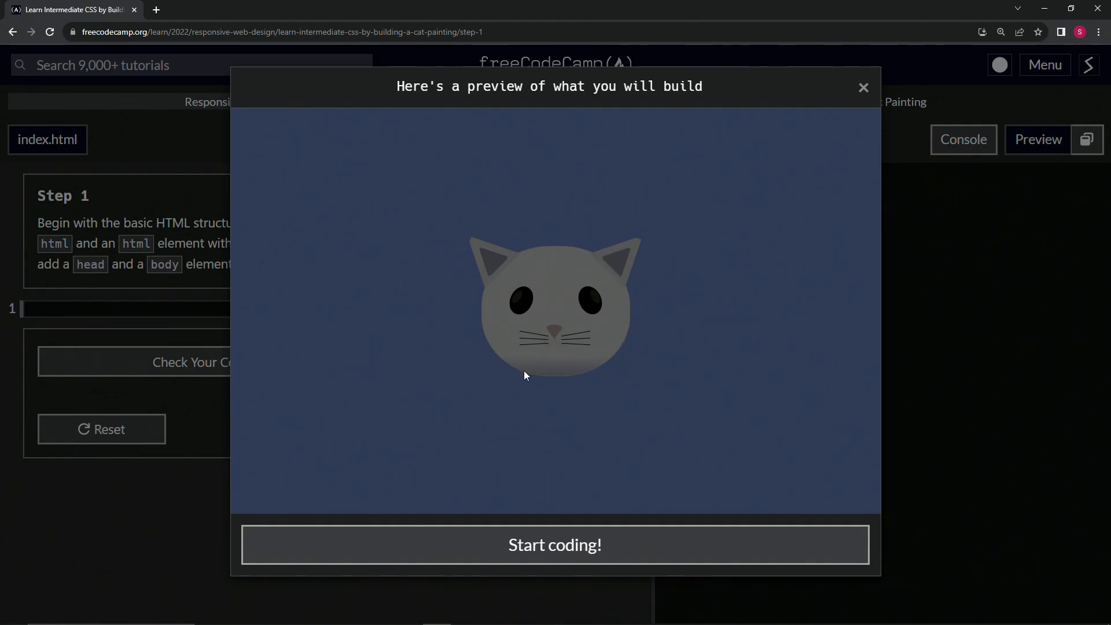
{"action": "mouse_move", "coordinate": [343, 152]}
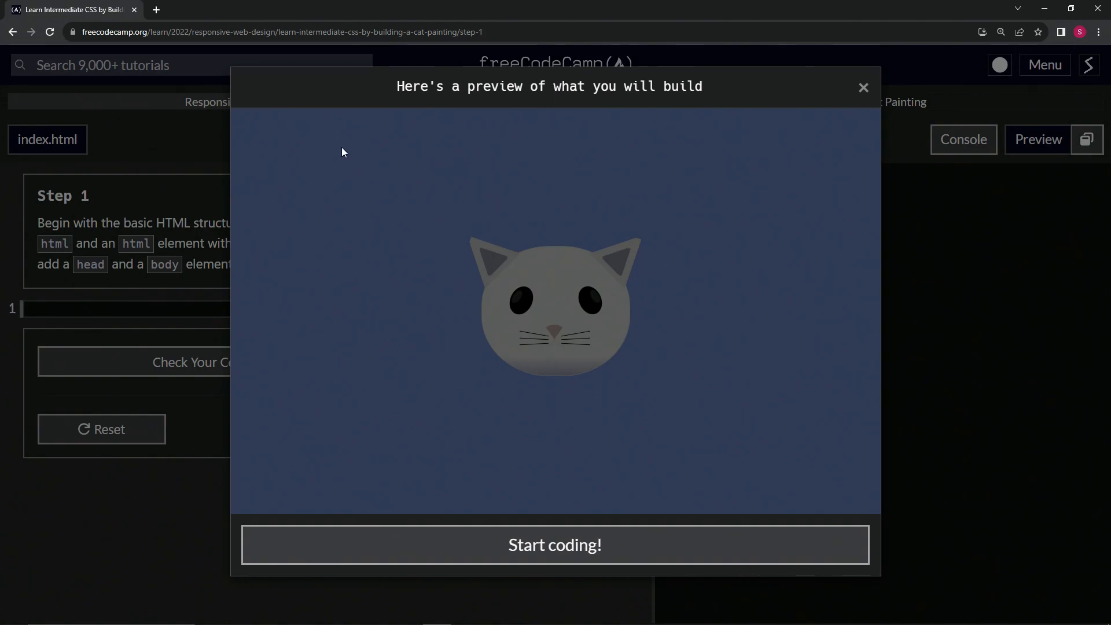
{"action": "mouse_move", "coordinate": [581, 257]}
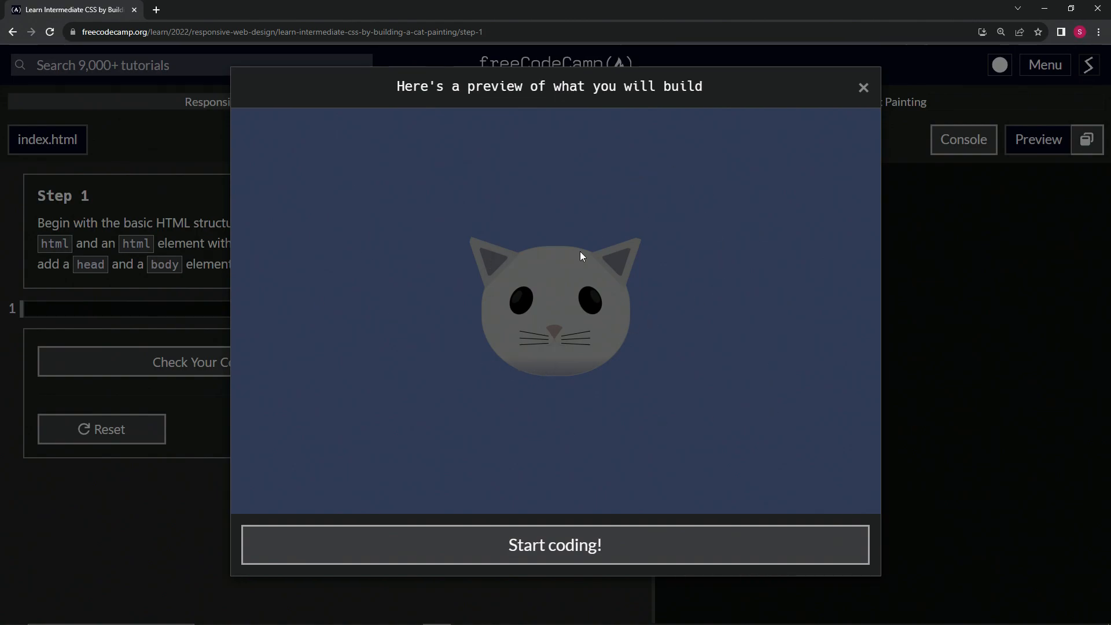
{"action": "mouse_move", "coordinate": [606, 296]}
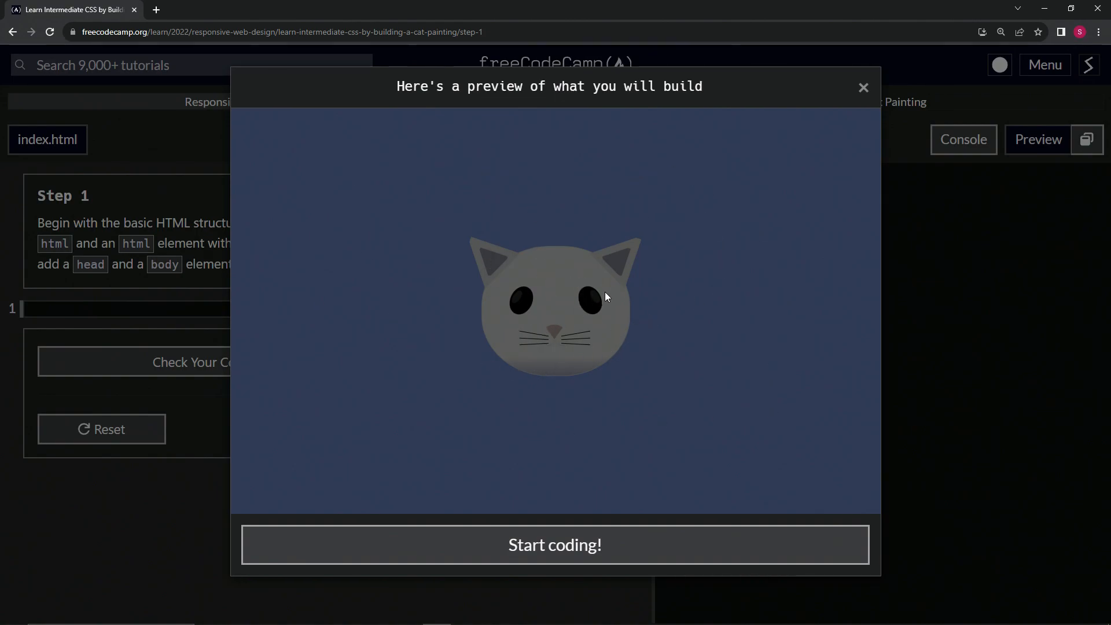
{"action": "mouse_move", "coordinate": [416, 247]}
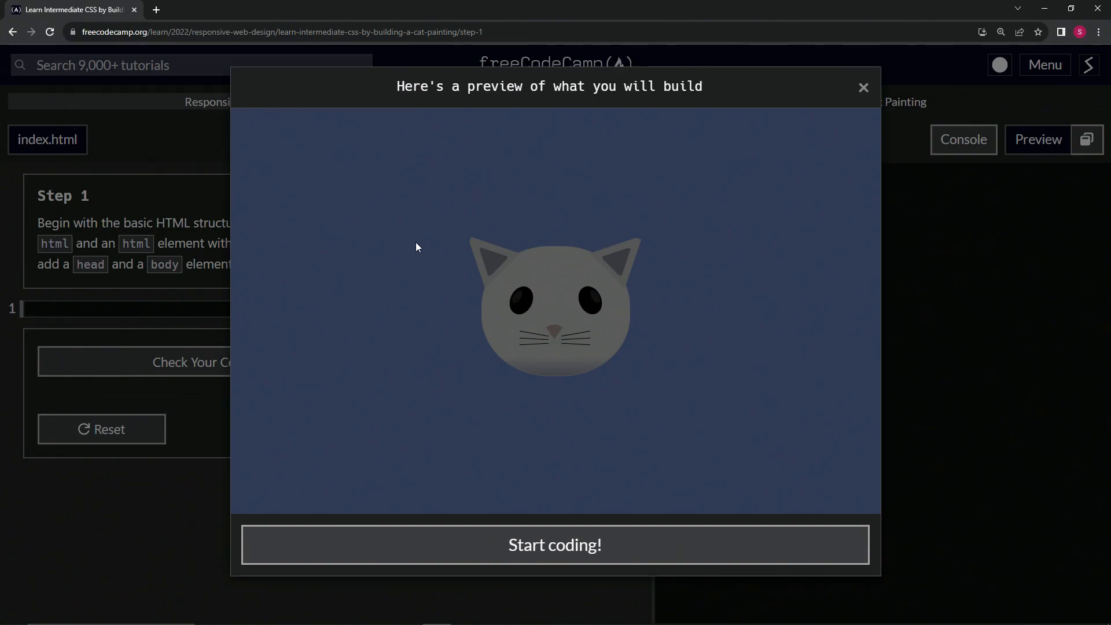
Step: Dismiss the cat preview with Start coding! to reveal Step 1's HTML boilerplate editor
{"action": "left_click", "coordinate": [555, 544]}
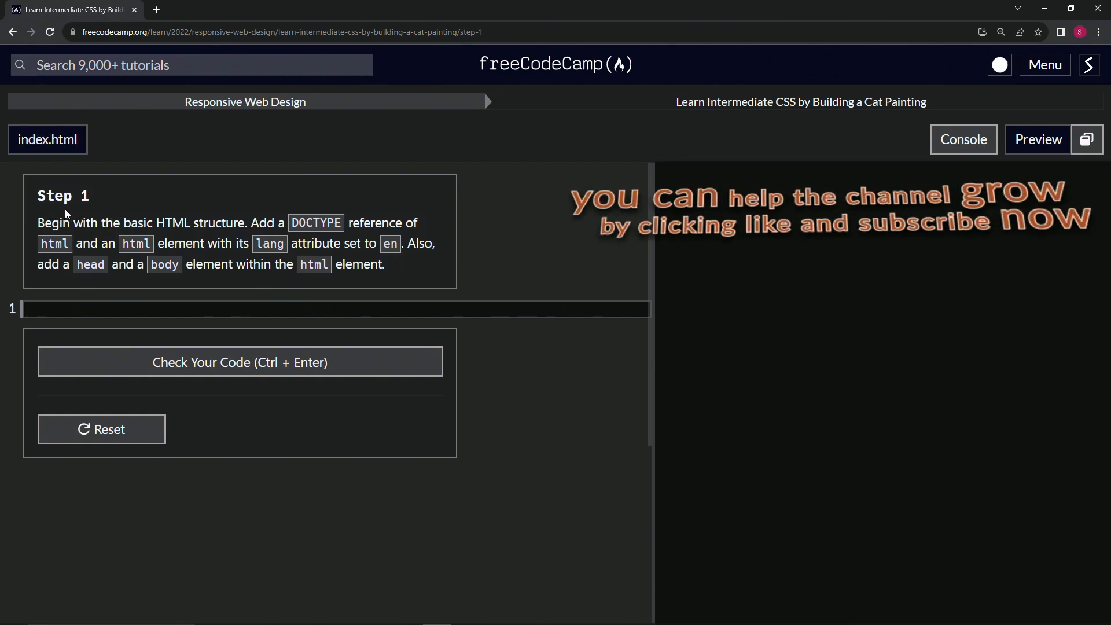
{"action": "mouse_move", "coordinate": [154, 211]}
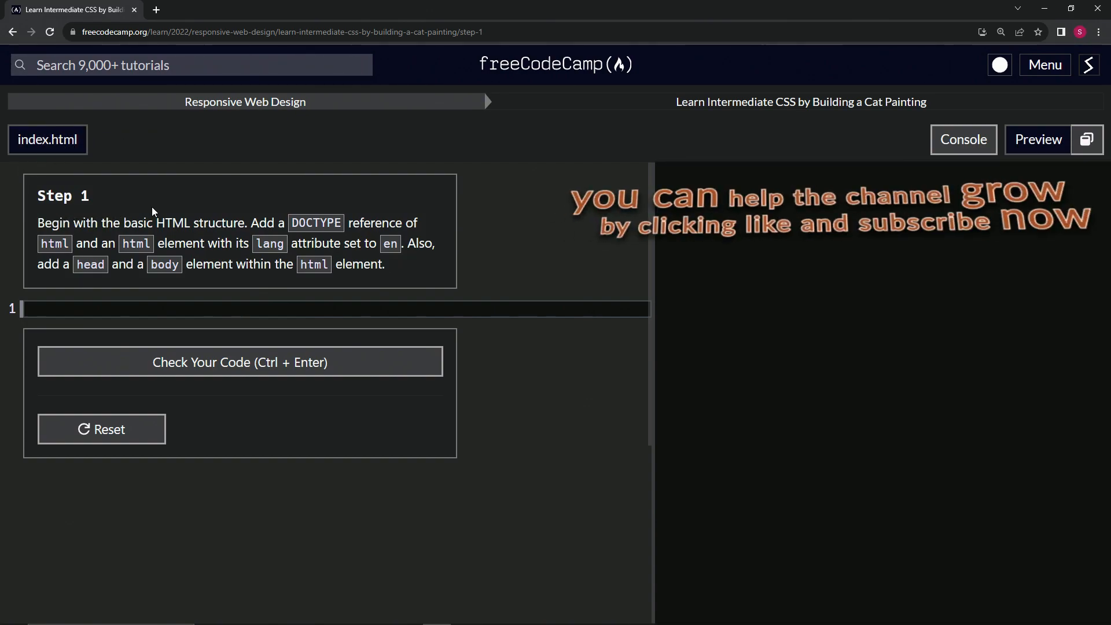